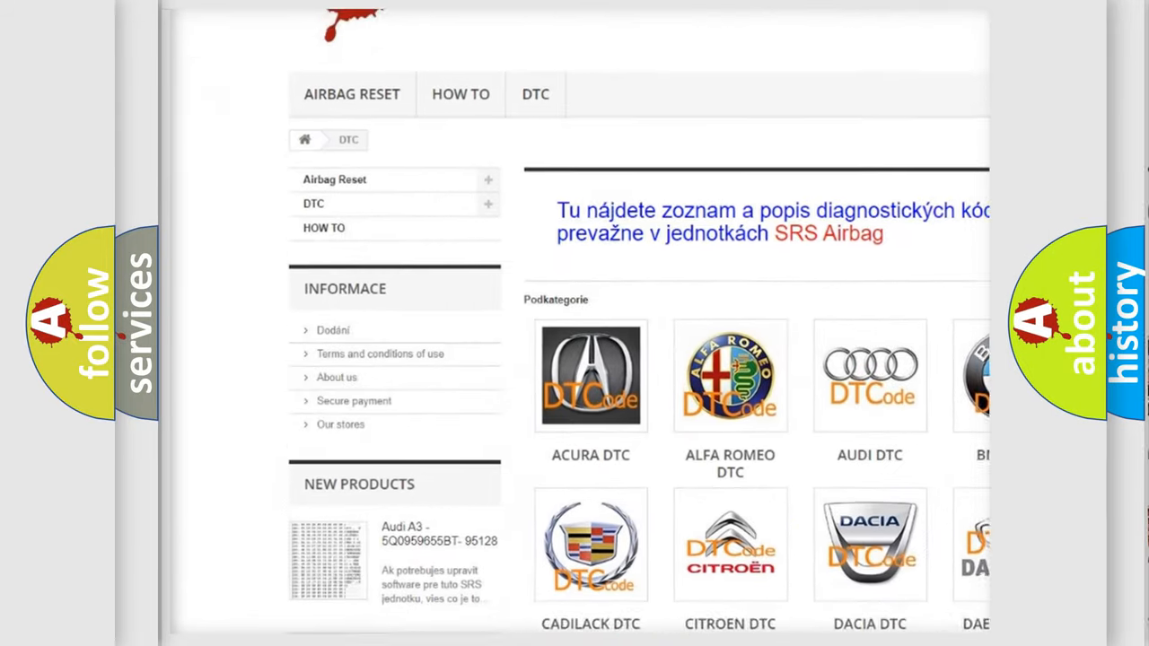
scroll("down", 3)
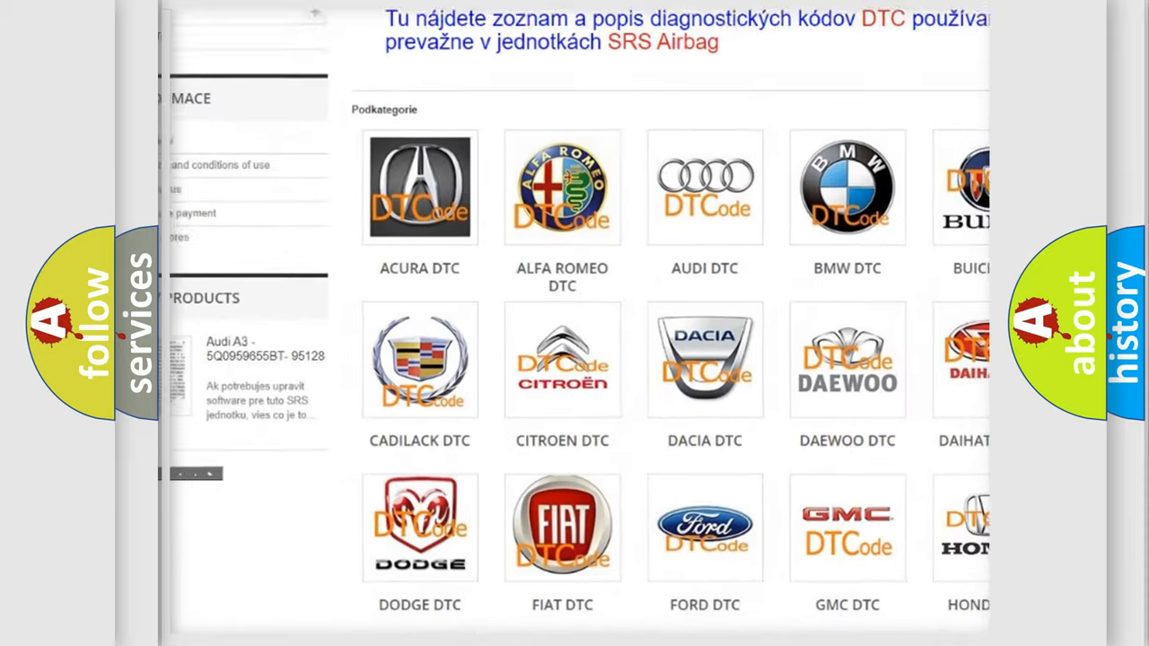
scroll("down", 3)
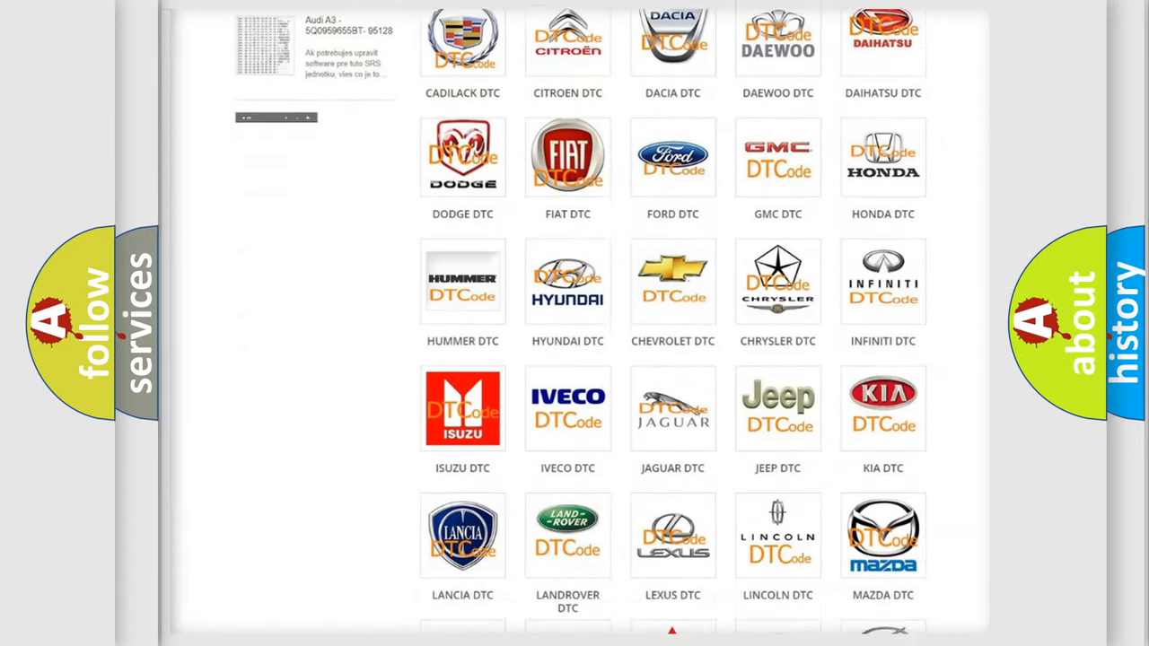
scroll("down", 3)
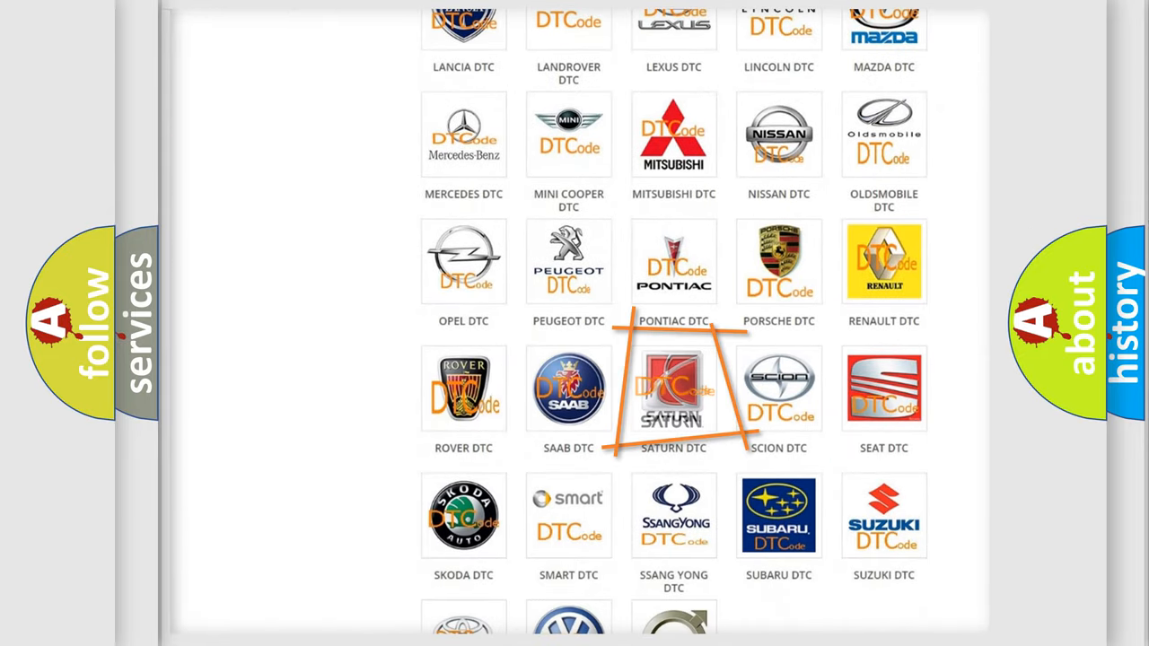